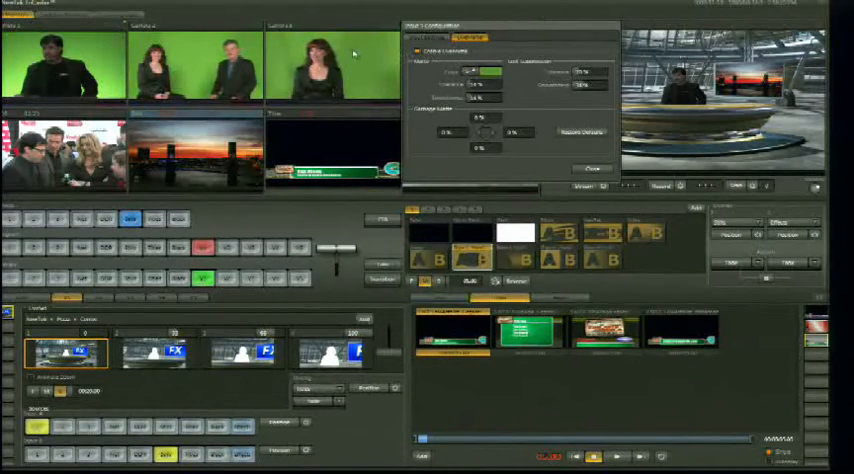
Dismiss the camera input's LiveMatte keying panel to restore the source previews and composite
click(590, 168)
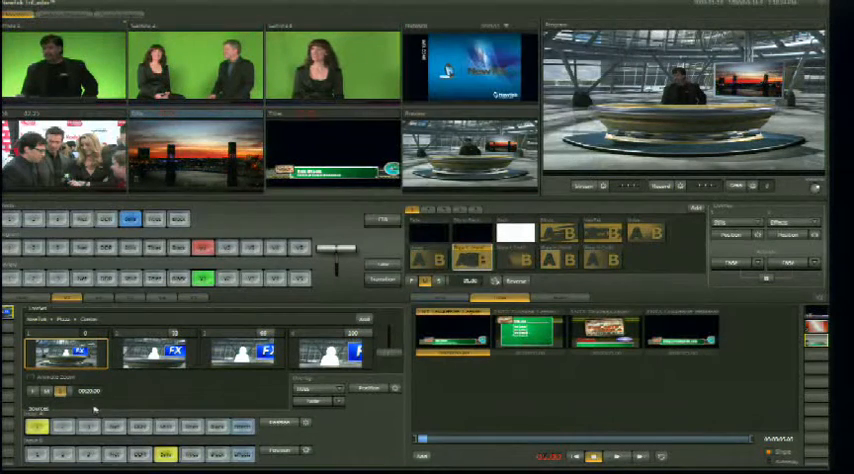